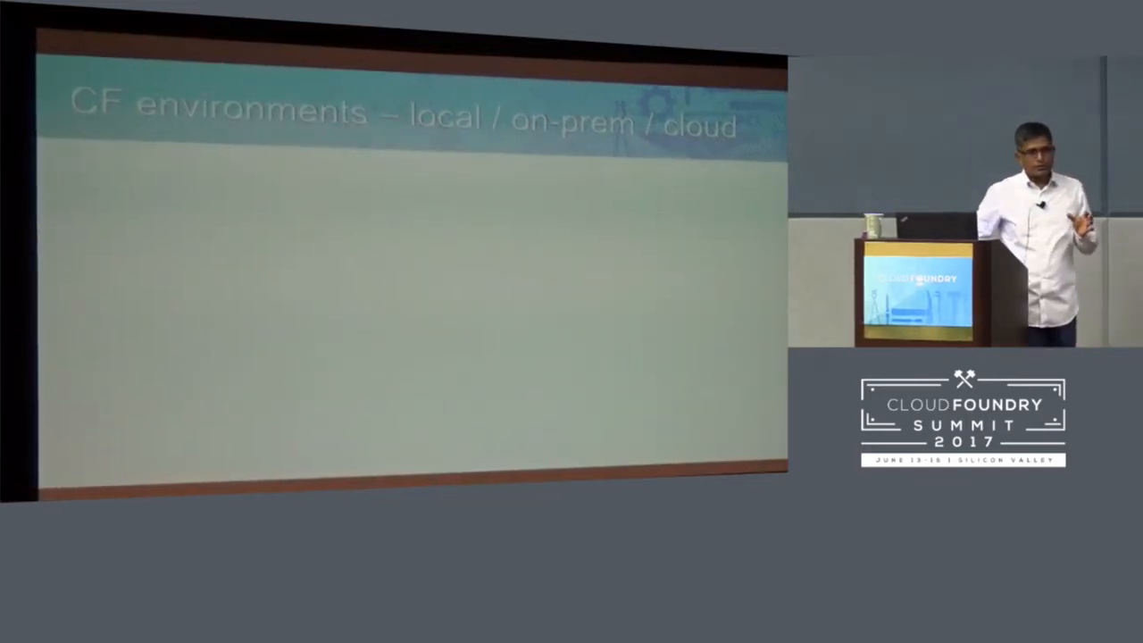
Run INSERT INTO country VALUES ('France','Europe') and confirm 1 row affected
key(right)
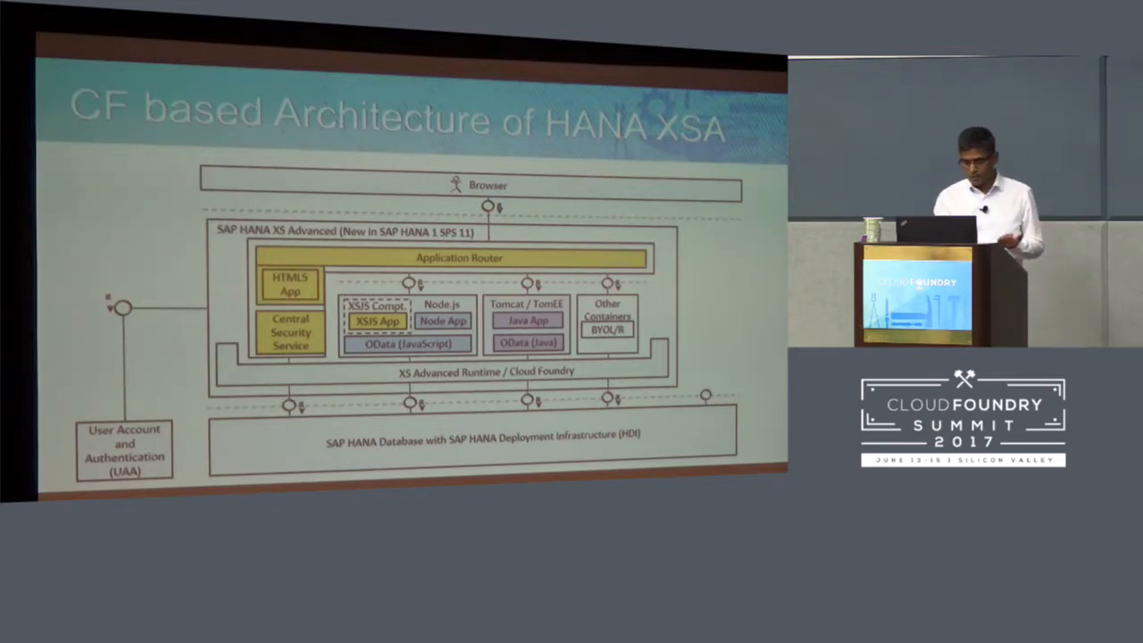
key(Right)
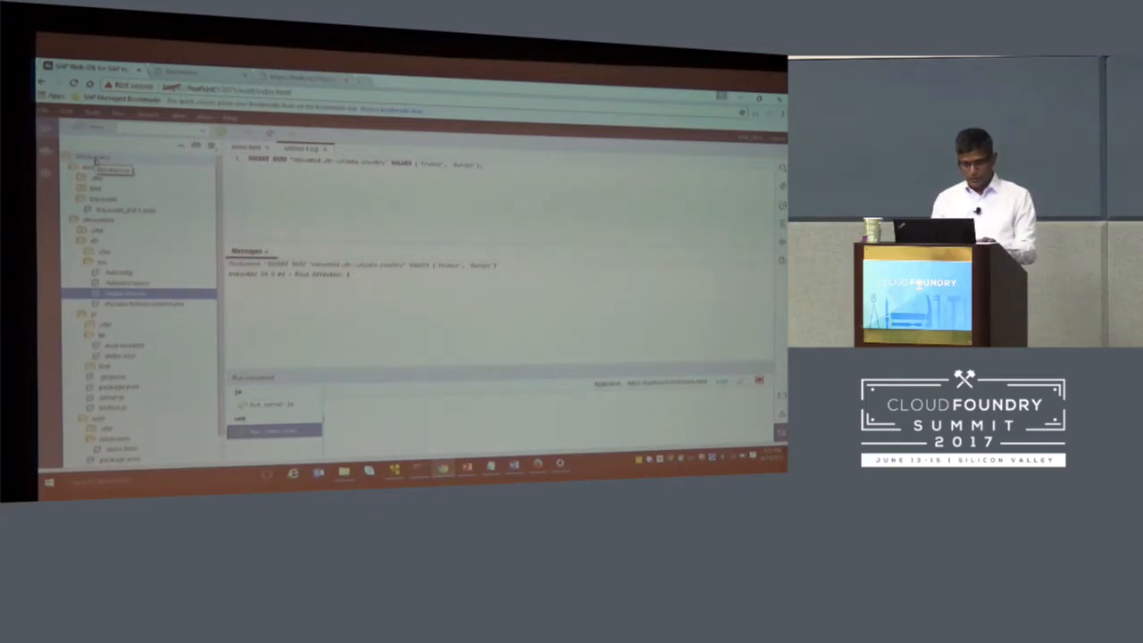
Start a New Project from Template from the workspace context menu
right_click(89, 161)
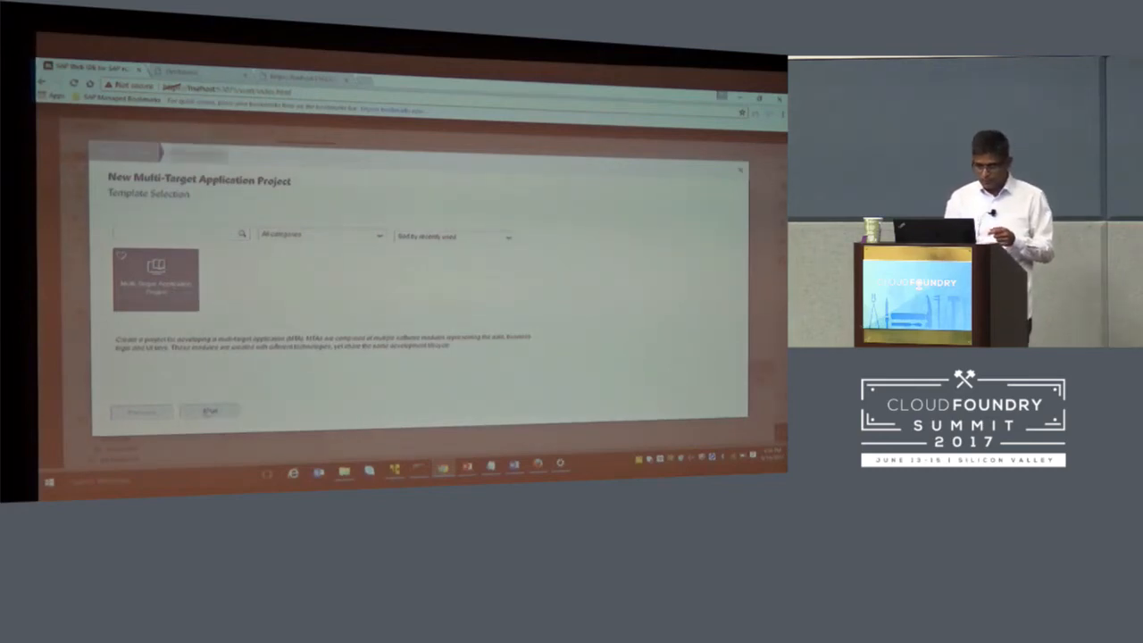
Pick the Multi-Target Application Project template, name the project, and finish the wizard
click(210, 412)
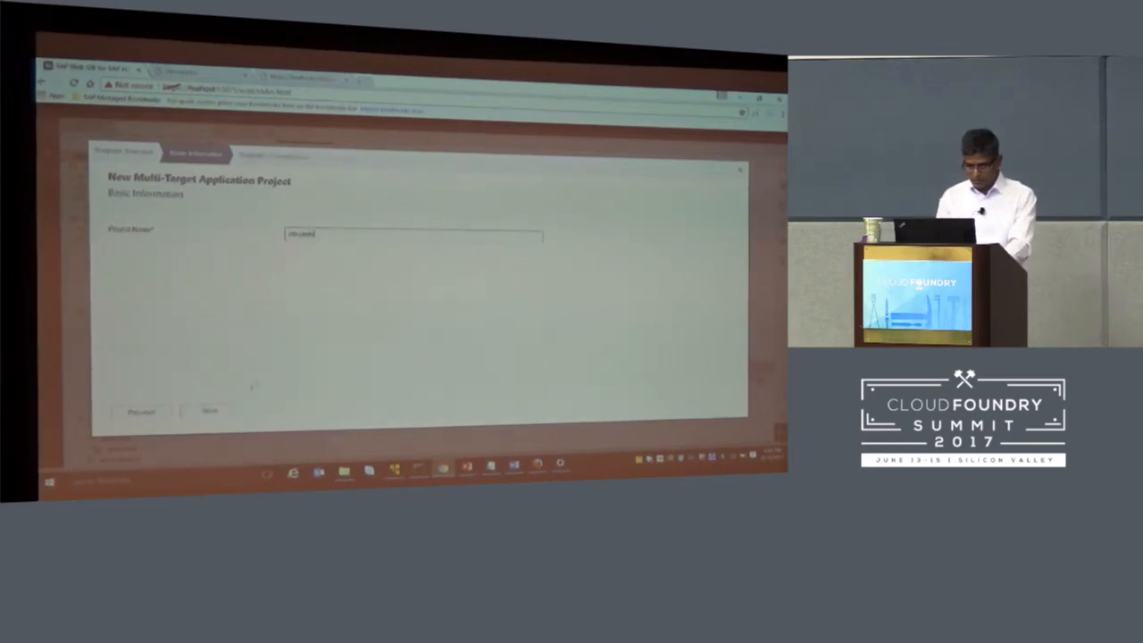
click(210, 411)
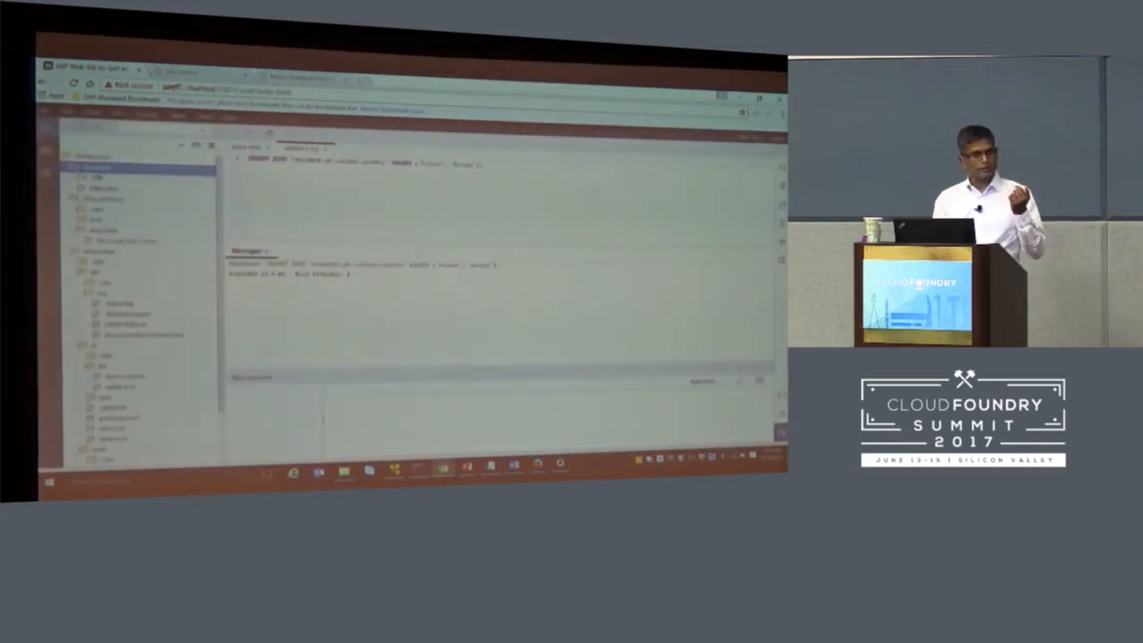
Add a new HDB module to the new project through its New submenu
right_click(98, 168)
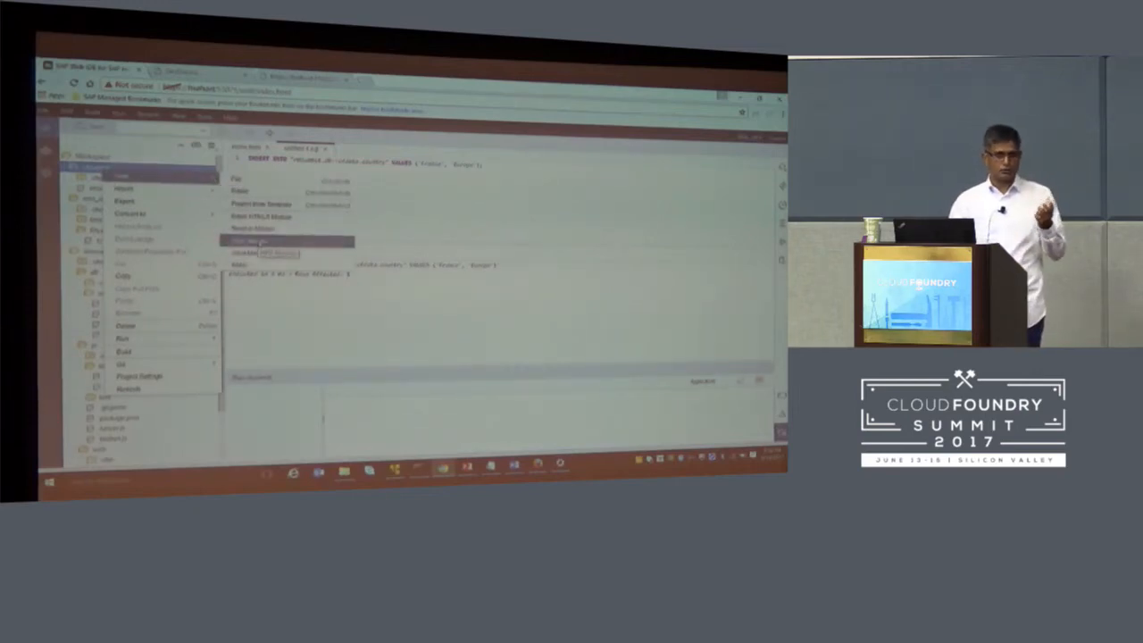
click(259, 241)
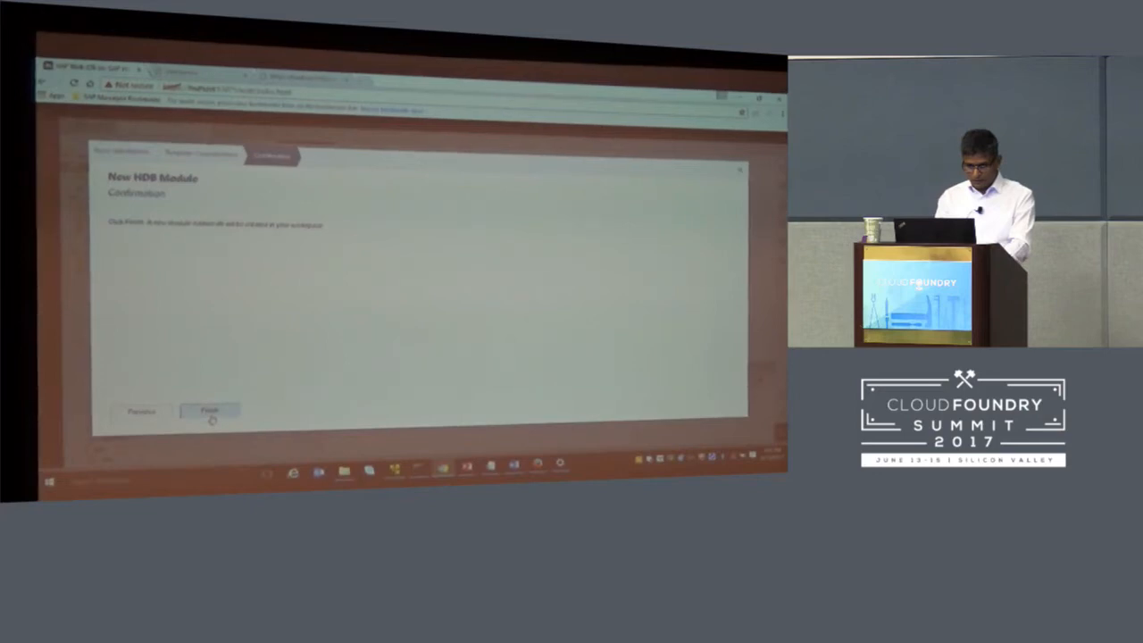
Finish the New HDB Module wizard from its Confirmation step
click(210, 411)
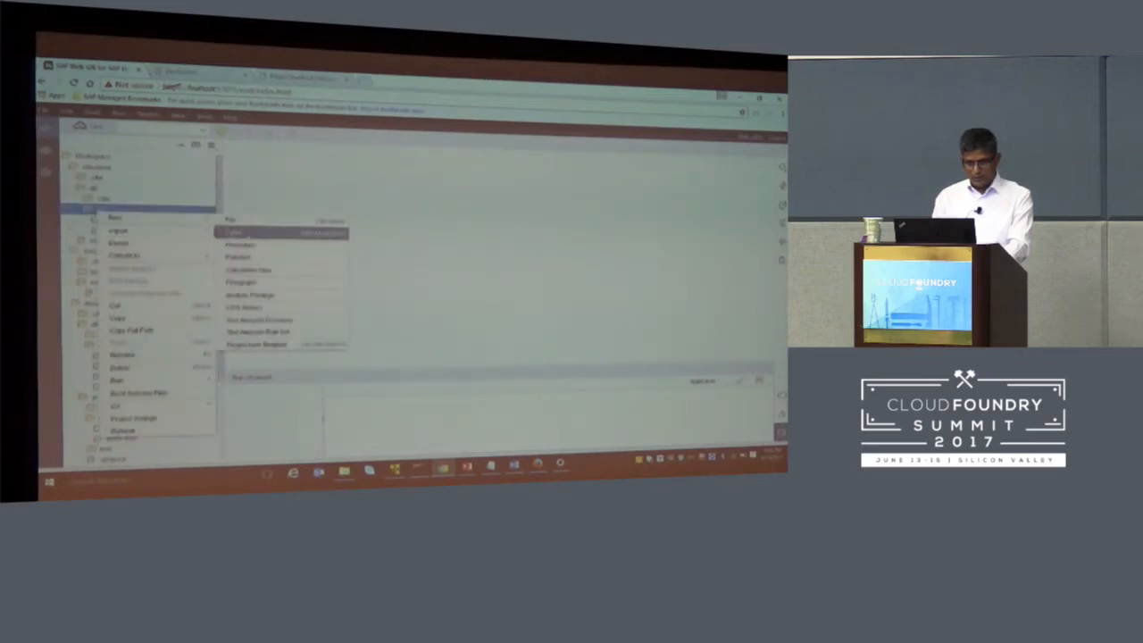
Open the CDS file in src defining a context with world and country entities
click(236, 246)
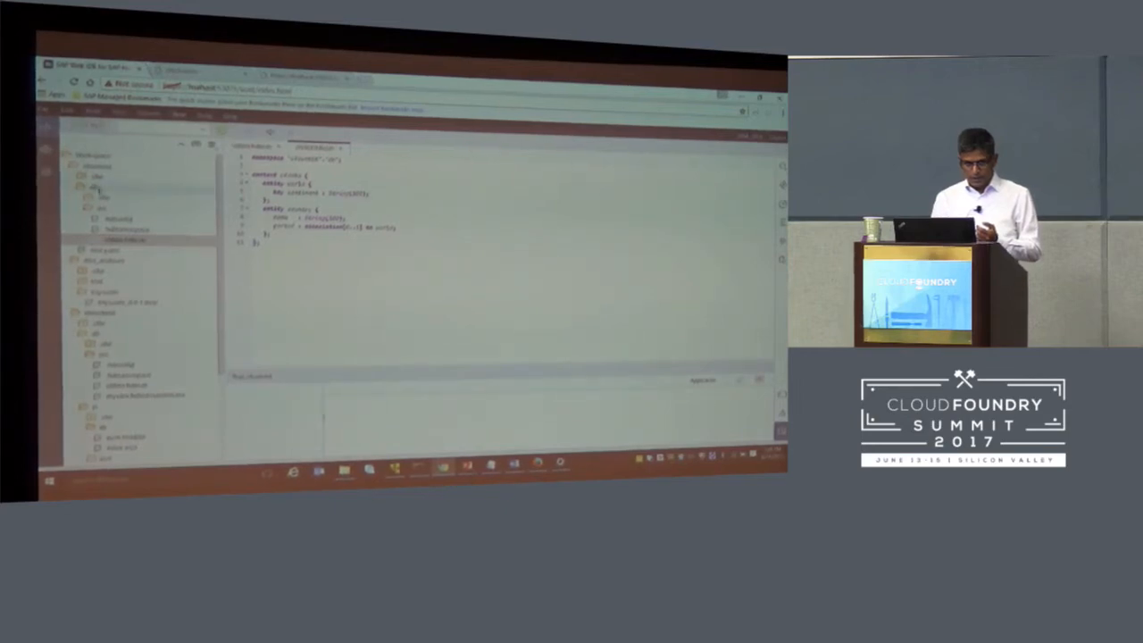
right_click(98, 187)
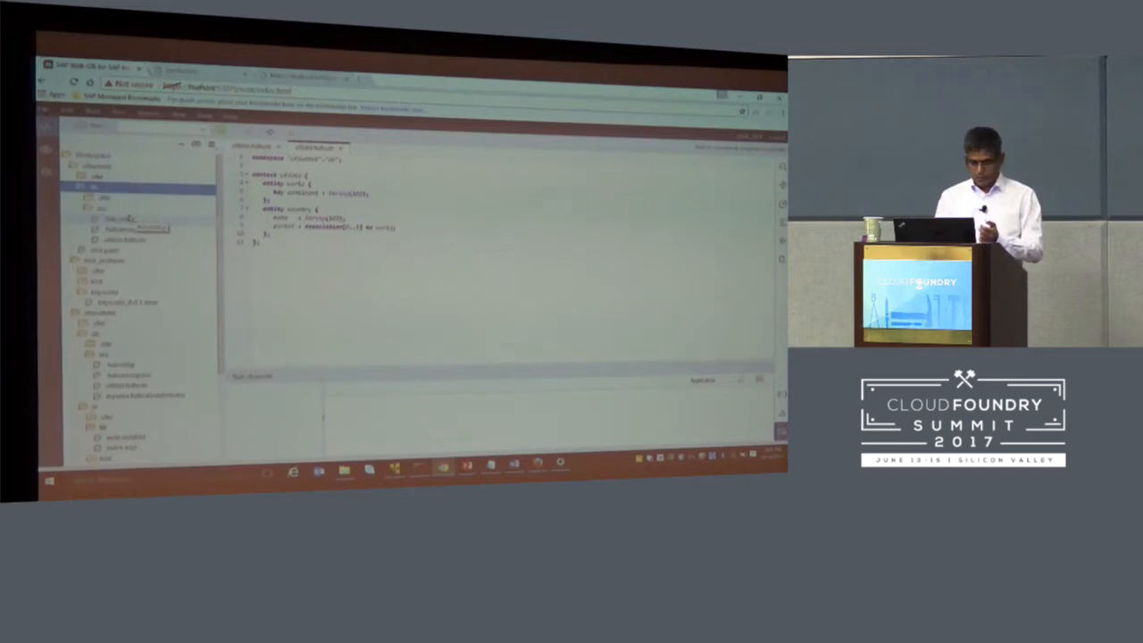
Open the calculation view, add a projection node, and find the two CDS data sources
right_click(100, 208)
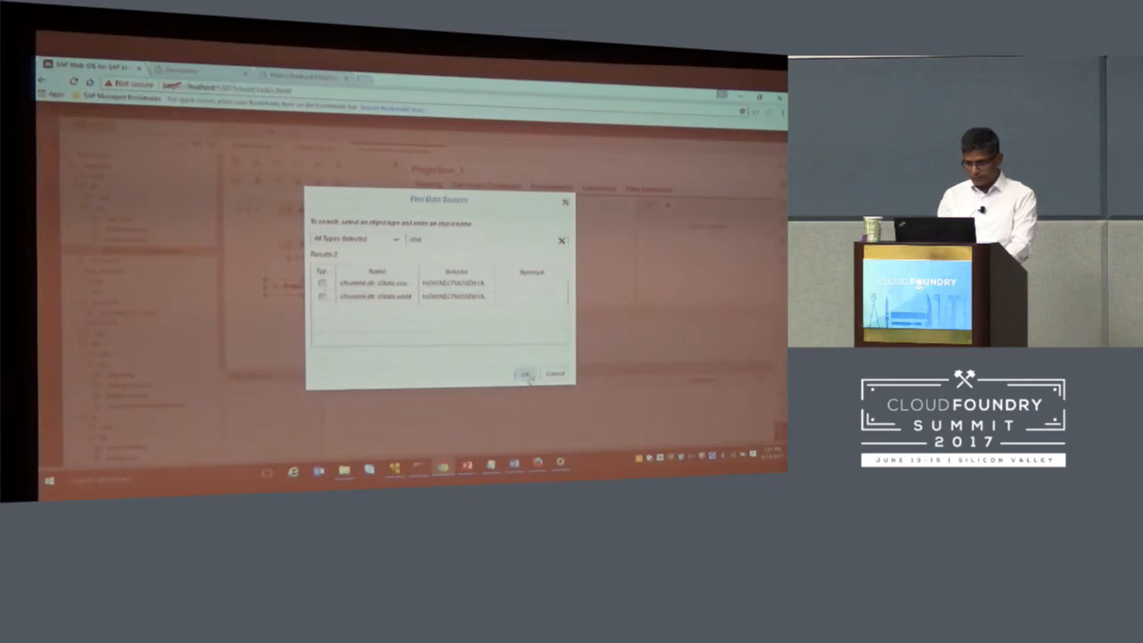
click(525, 374)
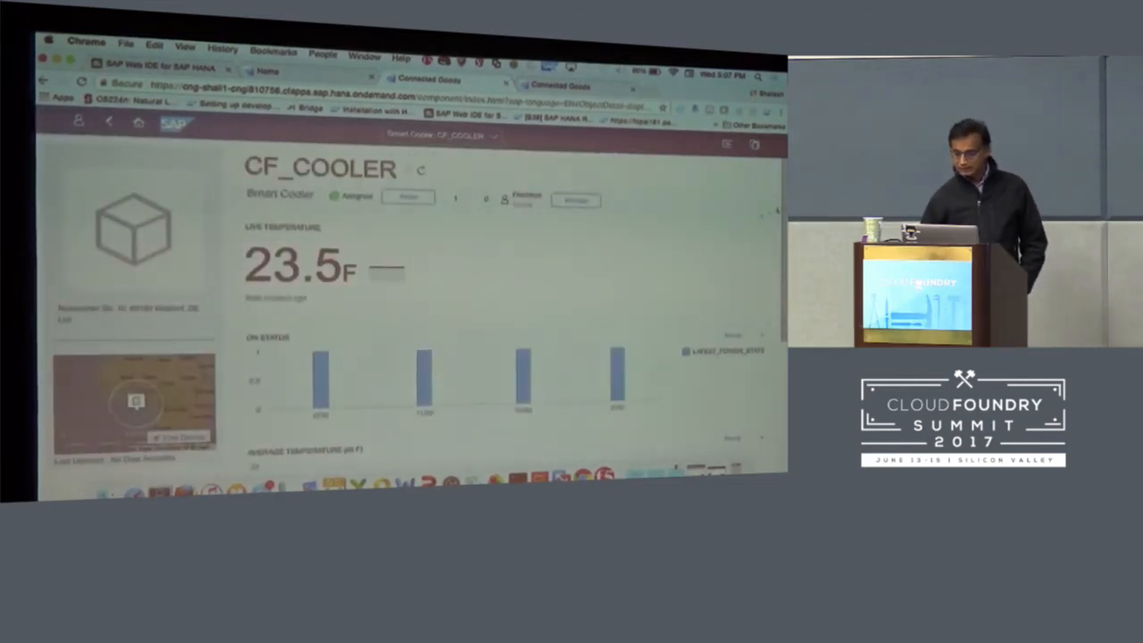
View CF_COOLER's Object Detail page with live temperature and On Status chart
scroll(down, 3)
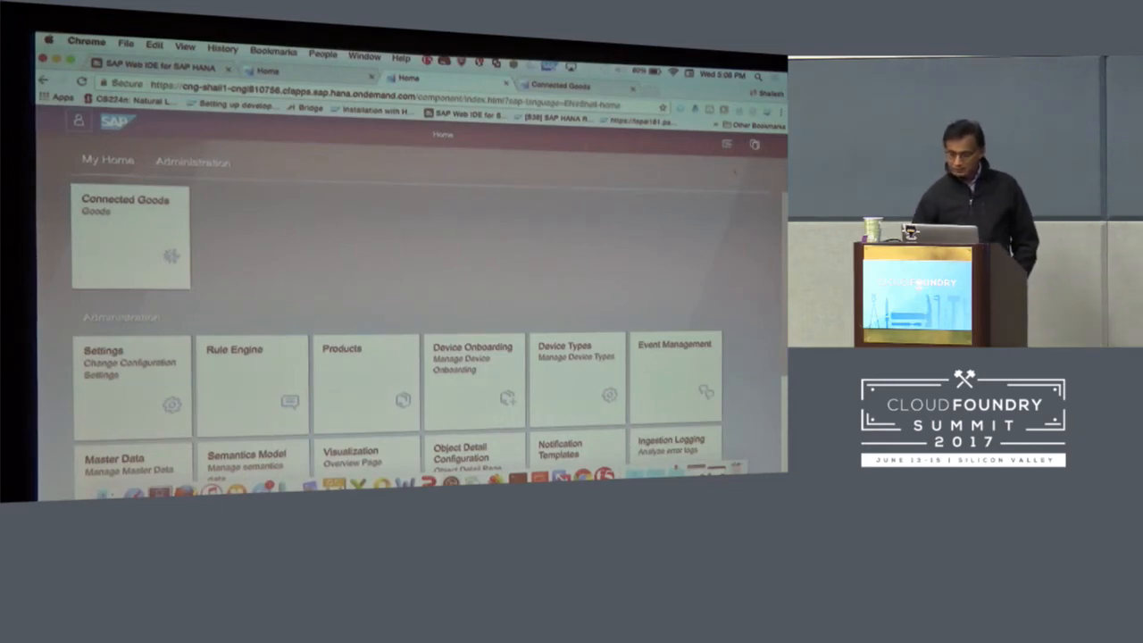
Return to the launchpad showing the My Home and Administration tiles
scroll(down, 3)
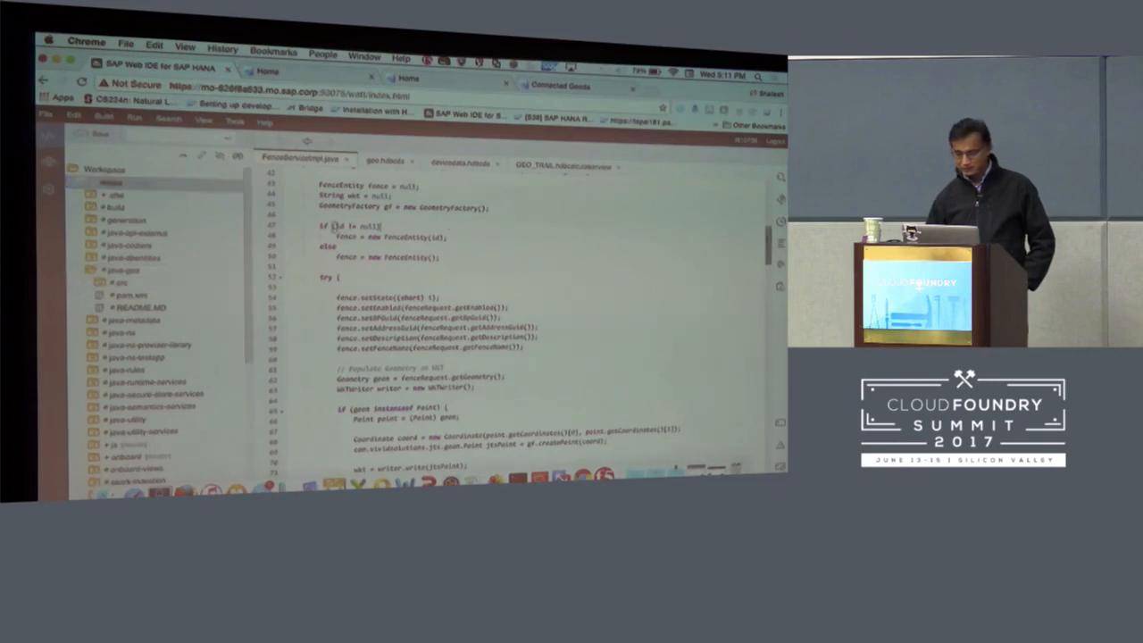
Scroll FenceServiceImpl.java to the top of the createOrUpdateFences method
scroll(up, 3)
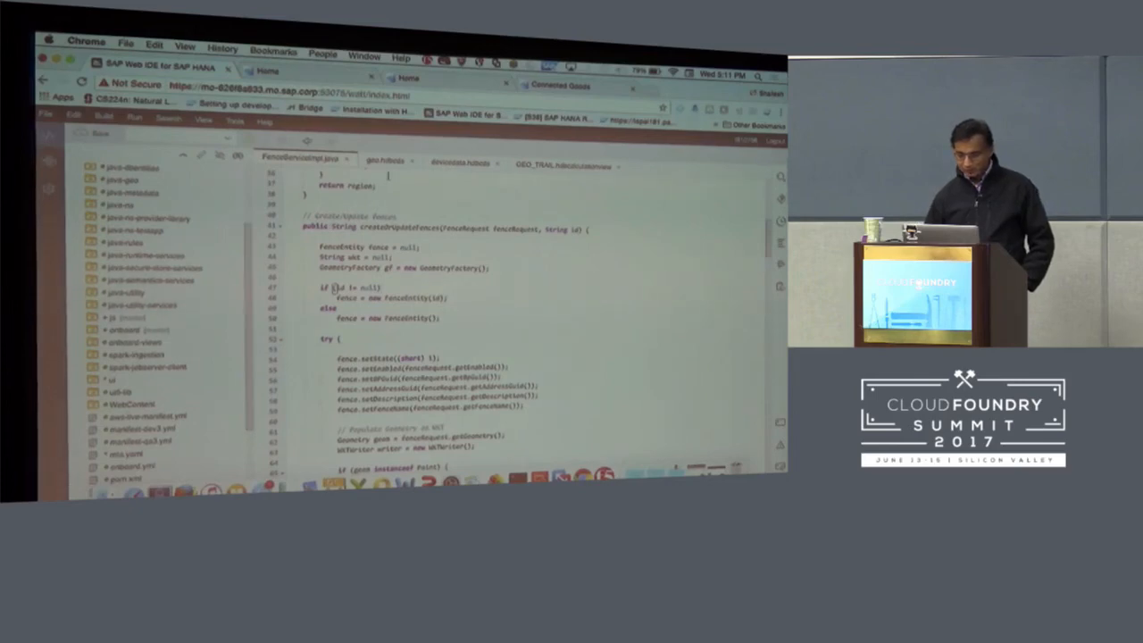
Show the geo.hdbcds graphical model, then switch to another project model file
click(386, 159)
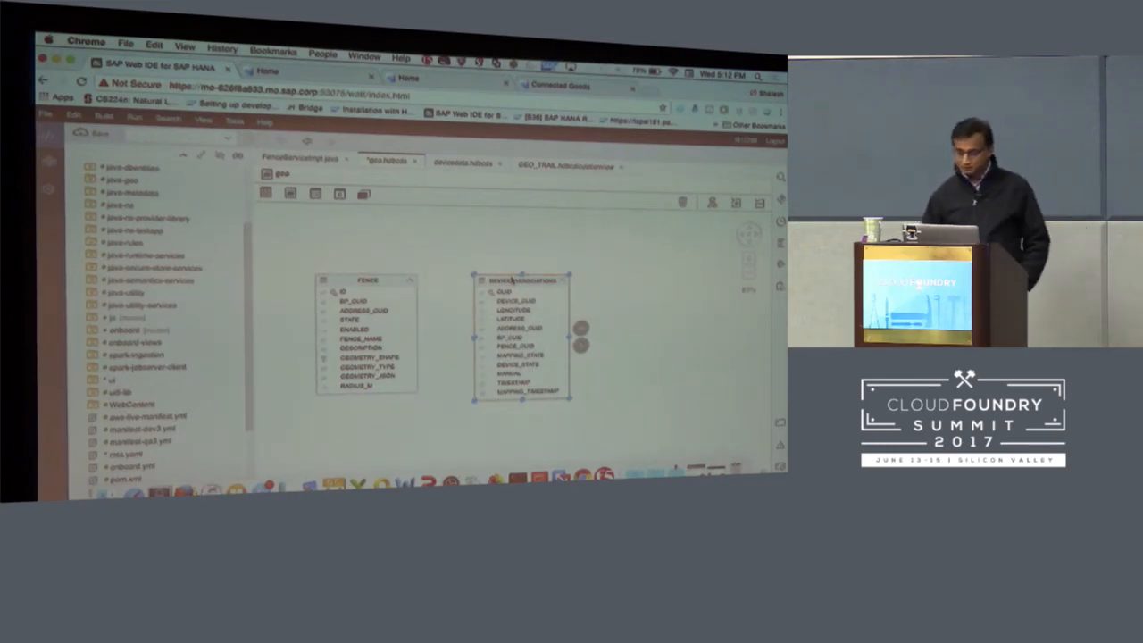
click(464, 164)
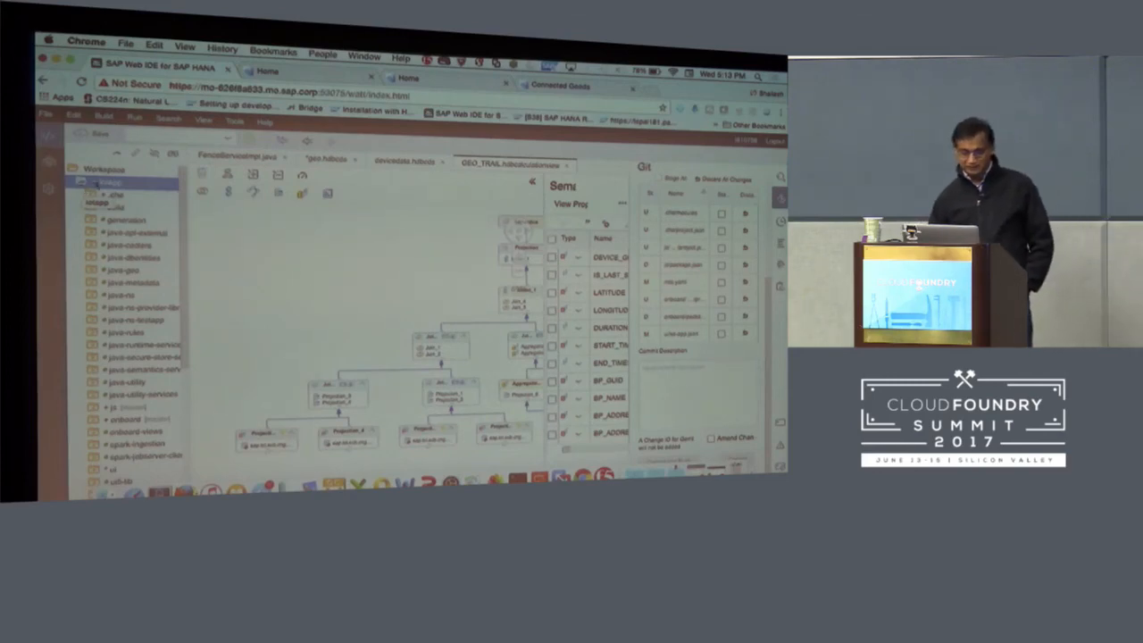
Show context menus for the project folder and, after scrolling, the mta_archives folder
right_click(96, 182)
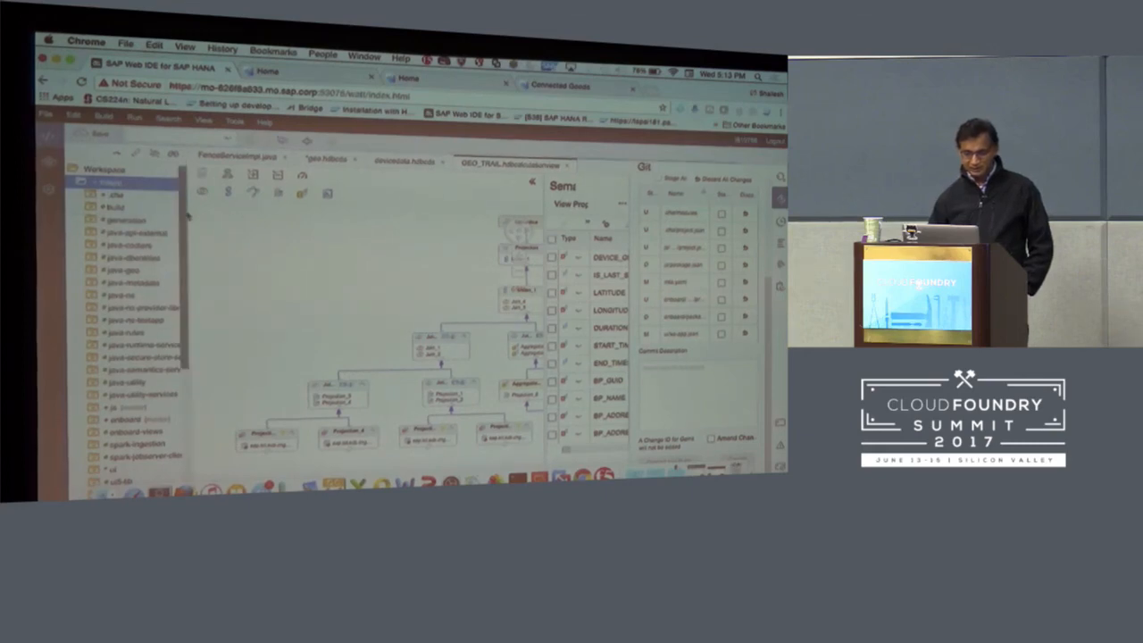
scroll(down, 3)
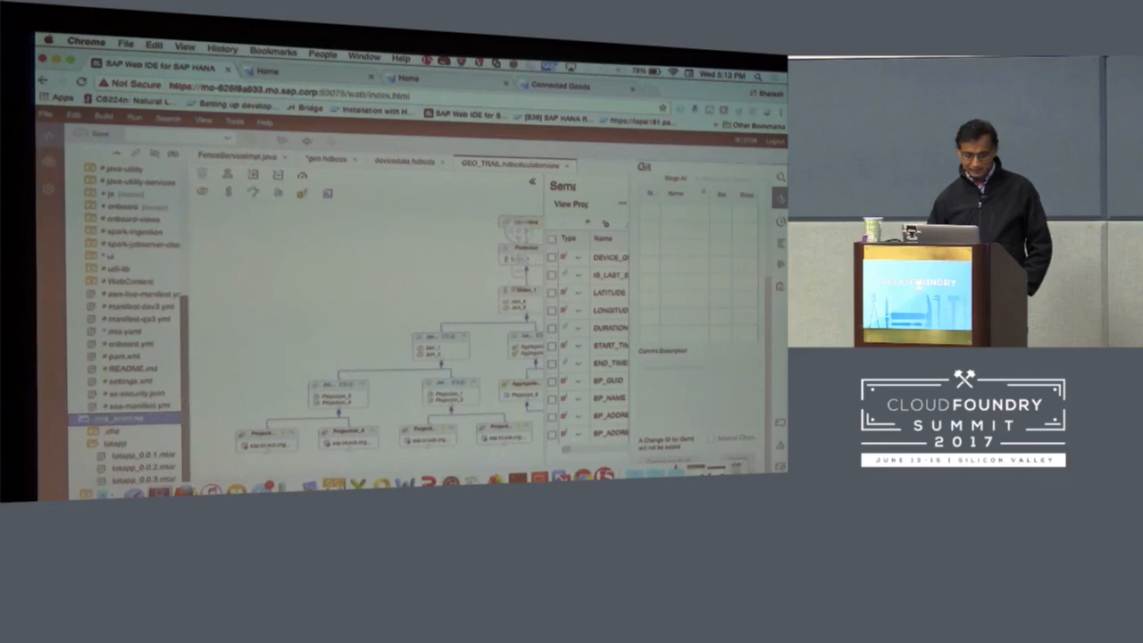
right_click(120, 418)
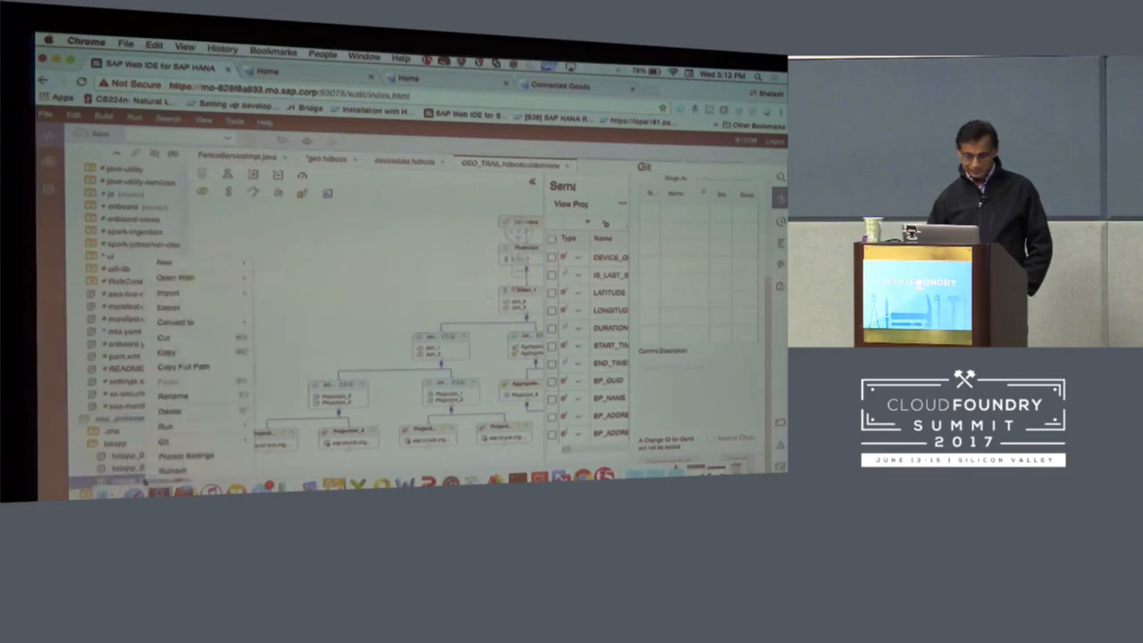